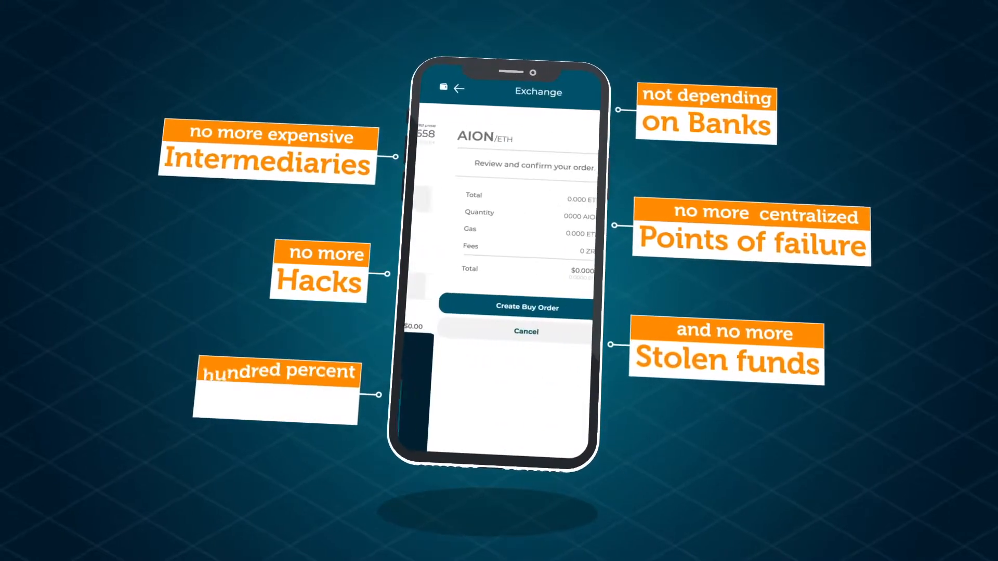
{"action": "left_click", "coordinate": [516, 307]}
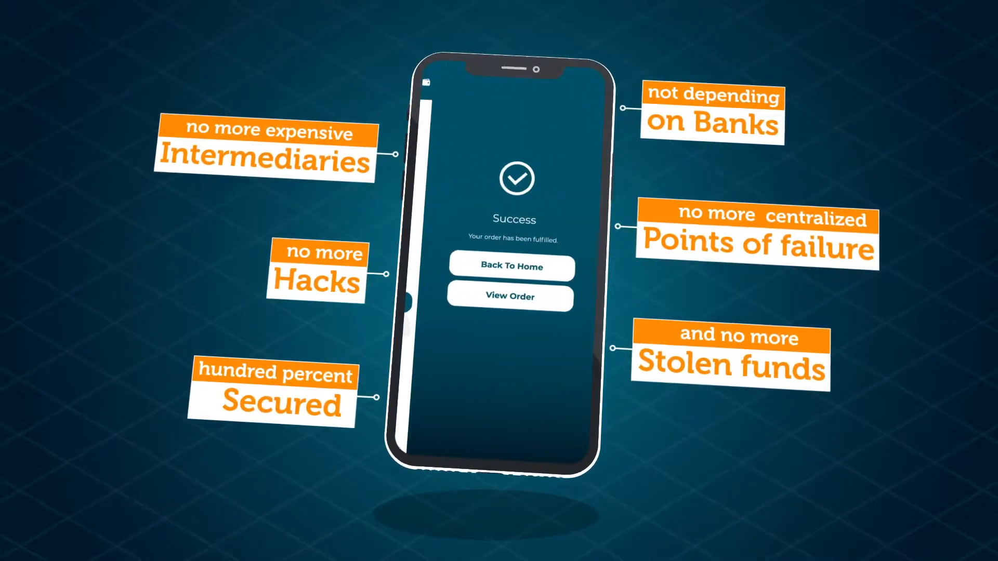